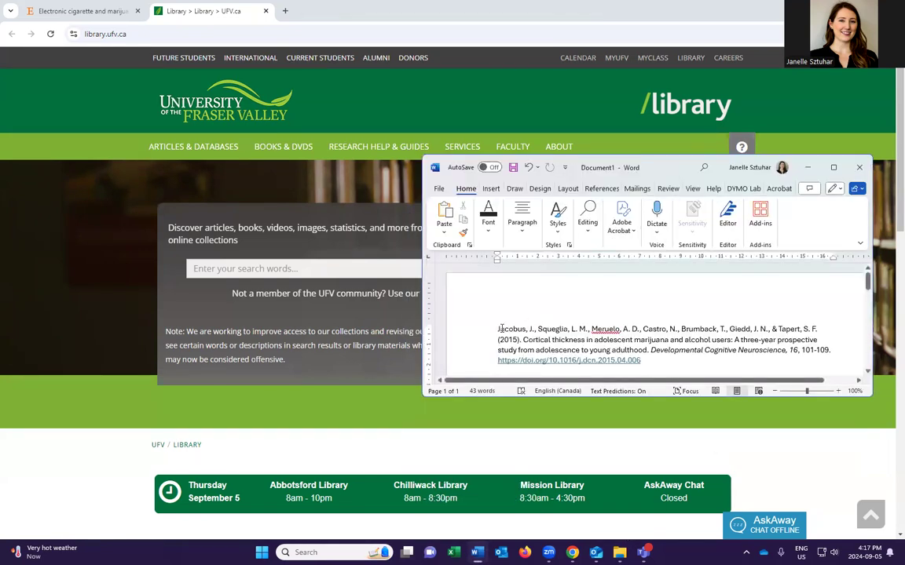
Step: Select the cortical thickness article's title in the Word citation for copying into Find It
{"action": "left_click_drag", "start_coordinate": [498, 328], "coordinate": [640, 359]}
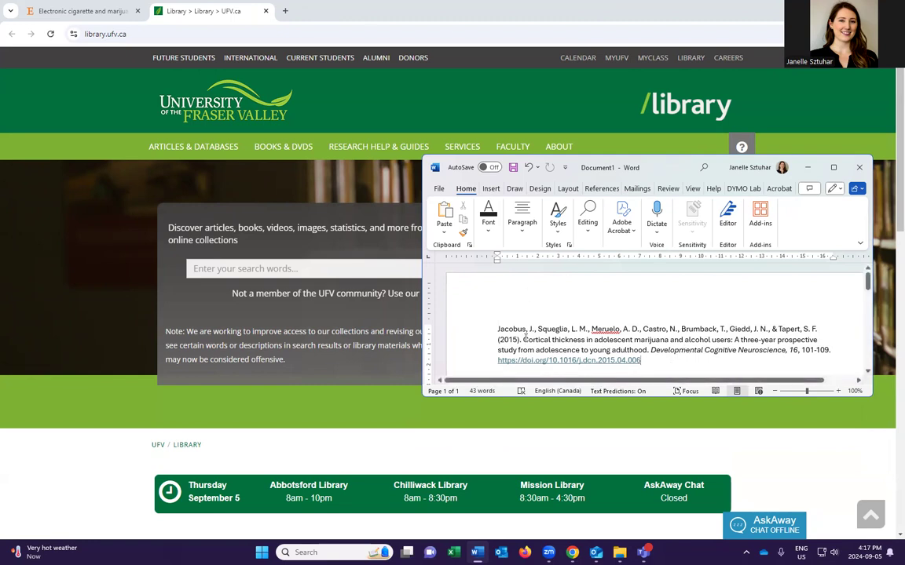
{"action": "left_click_drag", "start_coordinate": [524, 339], "coordinate": [650, 350]}
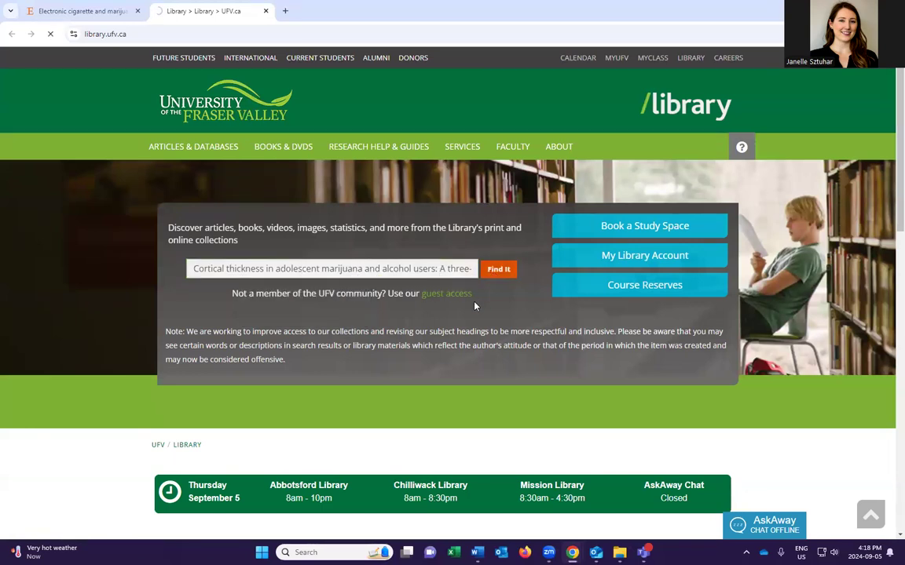
Step: Run the Find It search so 'Cortical thickness in adolescent marijuana and alcohol users' lists first
{"action": "left_click", "coordinate": [500, 269]}
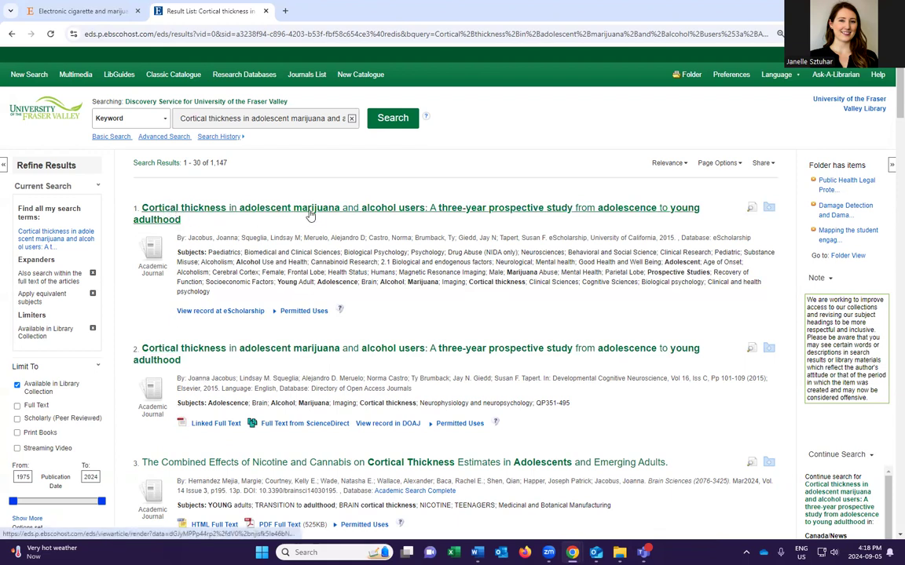
{"action": "mouse_move", "coordinate": [311, 207]}
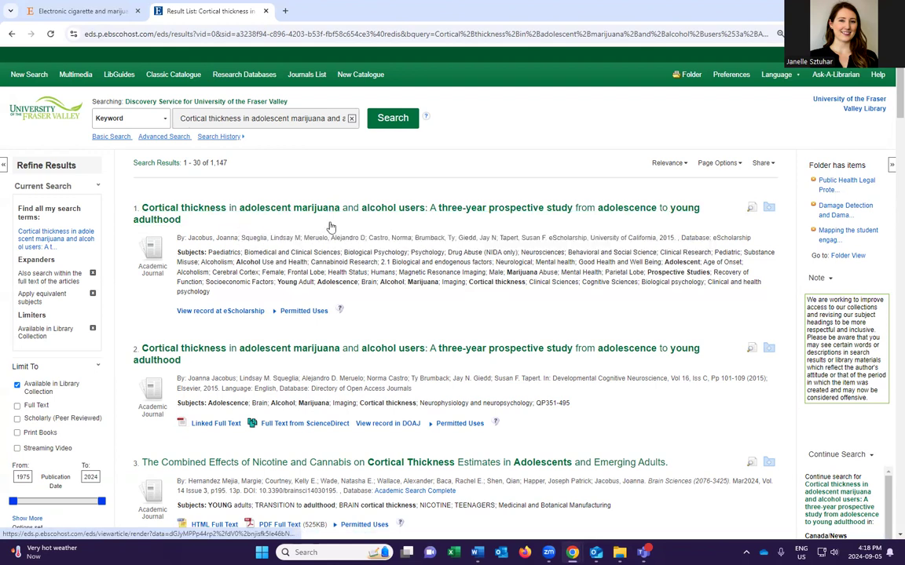
{"action": "mouse_move", "coordinate": [289, 324]}
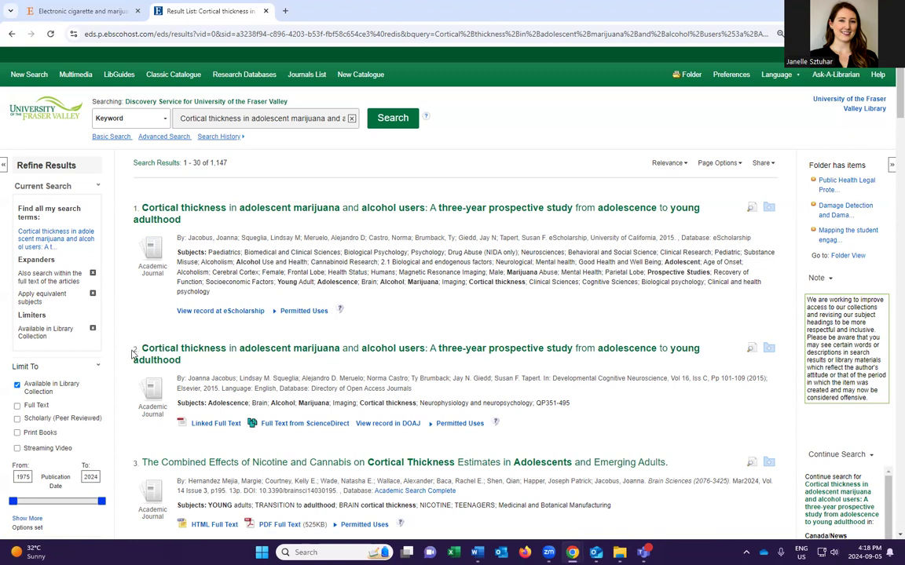
{"action": "mouse_move", "coordinate": [270, 354]}
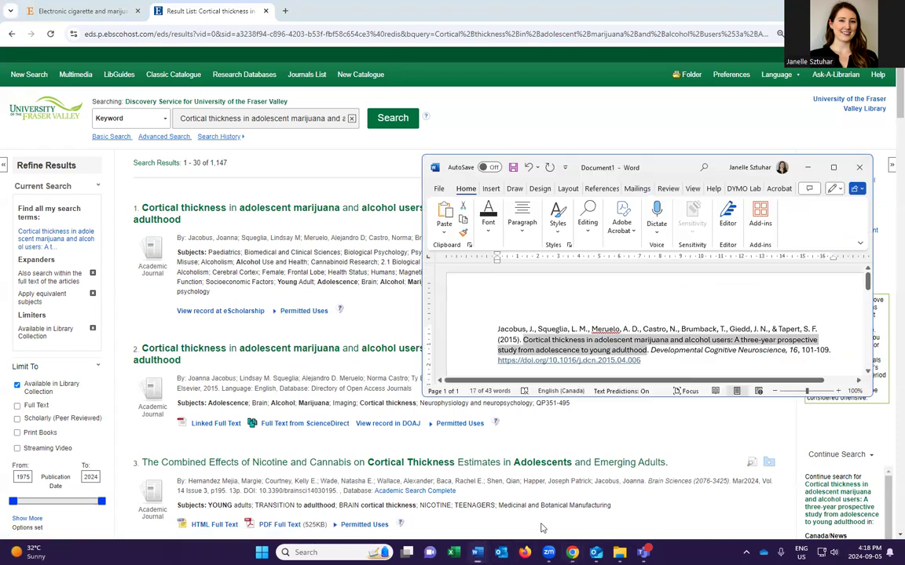
{"action": "mouse_move", "coordinate": [541, 149]}
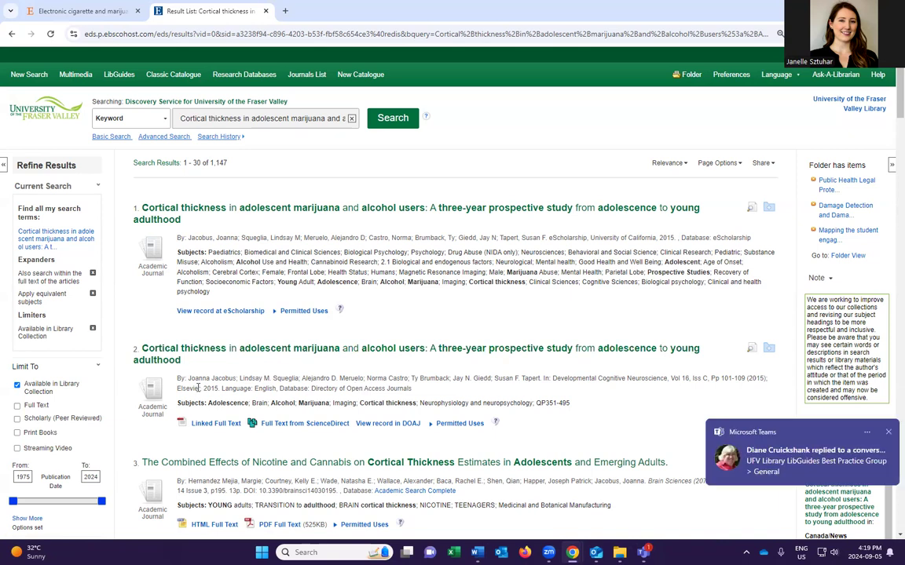
{"action": "mouse_move", "coordinate": [304, 424]}
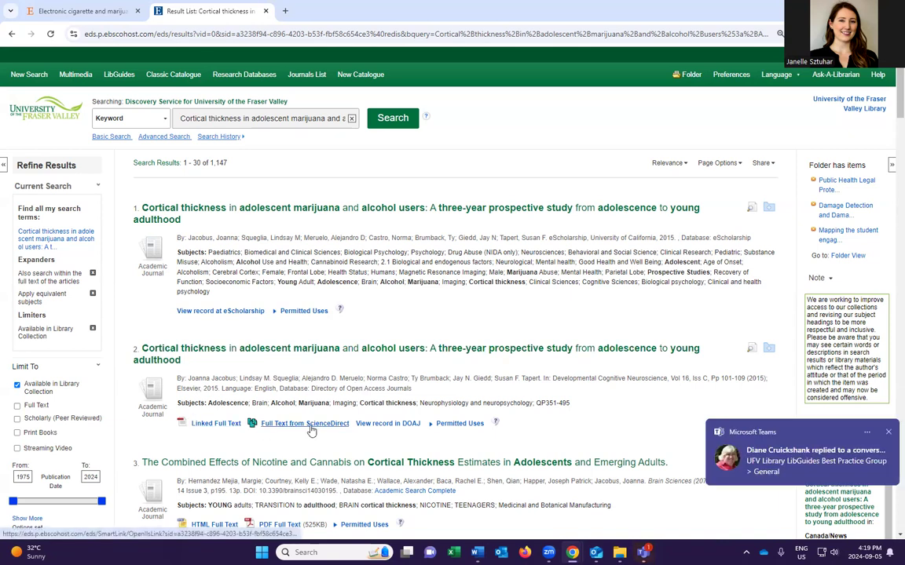
Step: View the second result's ScienceDirect full text down to its highlights and abstract
{"action": "left_click", "coordinate": [305, 424]}
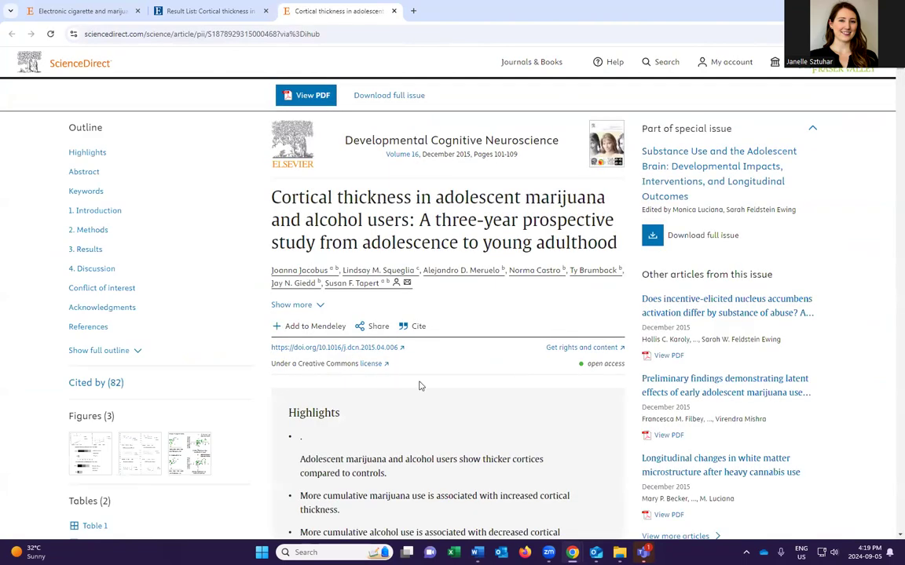
{"action": "scroll", "scroll_direction": "down", "scroll_amount": 3}
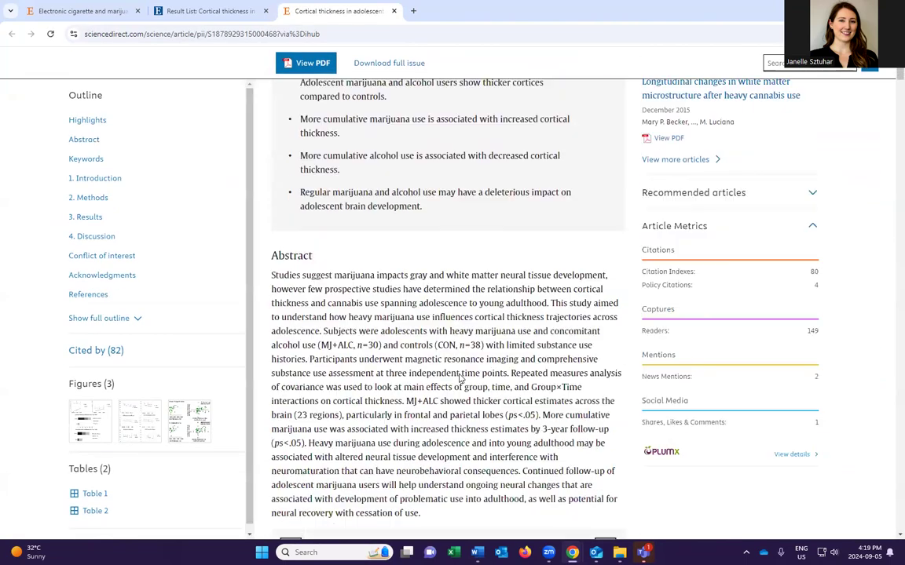
{"action": "scroll", "scroll_direction": "down", "scroll_amount": 3}
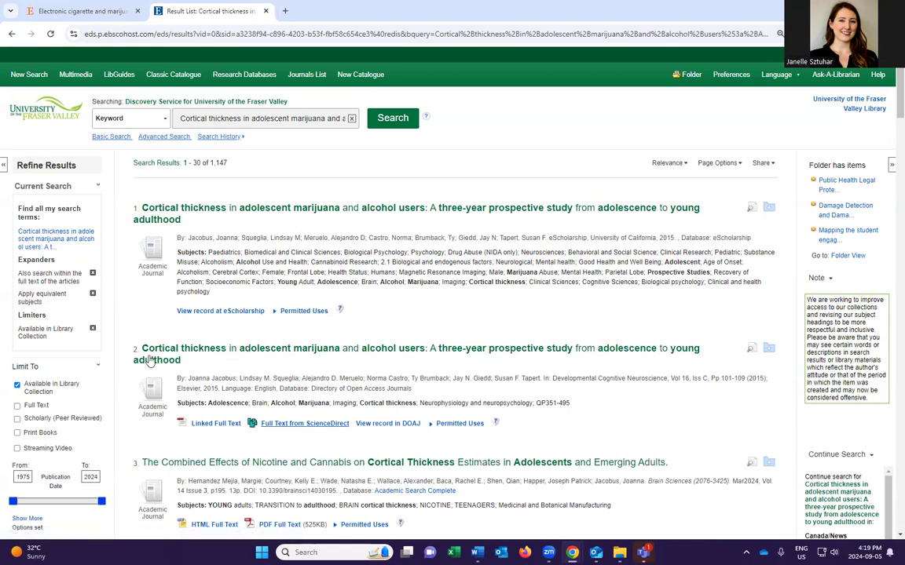
{"action": "mouse_move", "coordinate": [305, 324]}
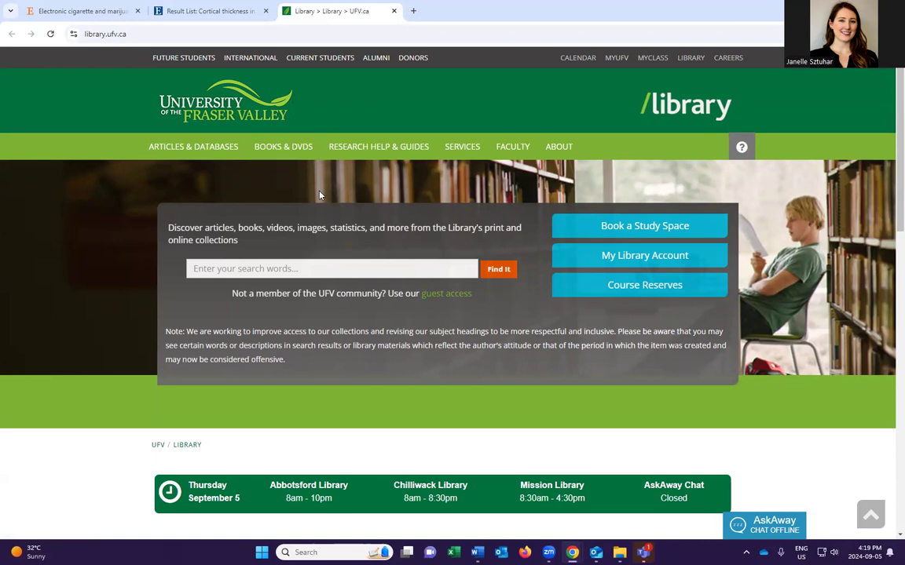
{"action": "mouse_move", "coordinate": [369, 191]}
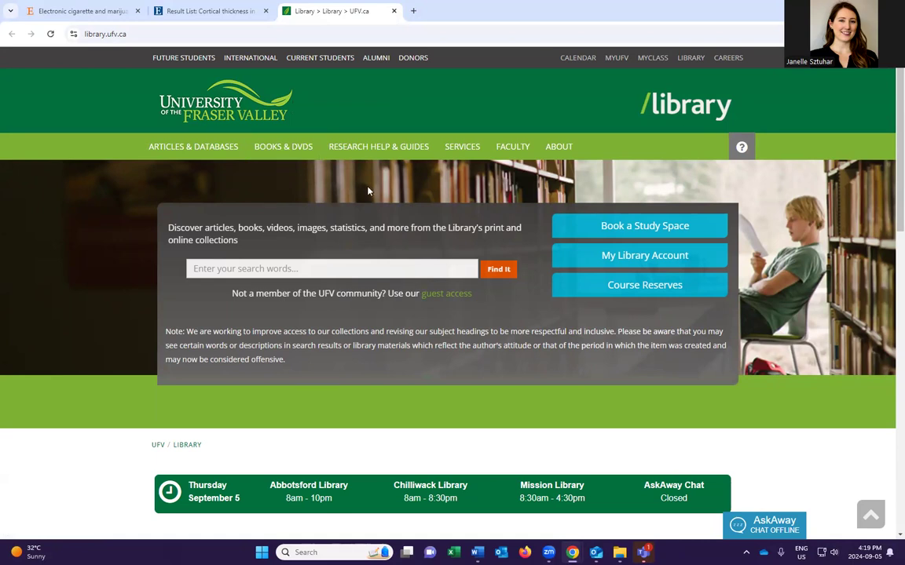
{"action": "mouse_move", "coordinate": [227, 182]}
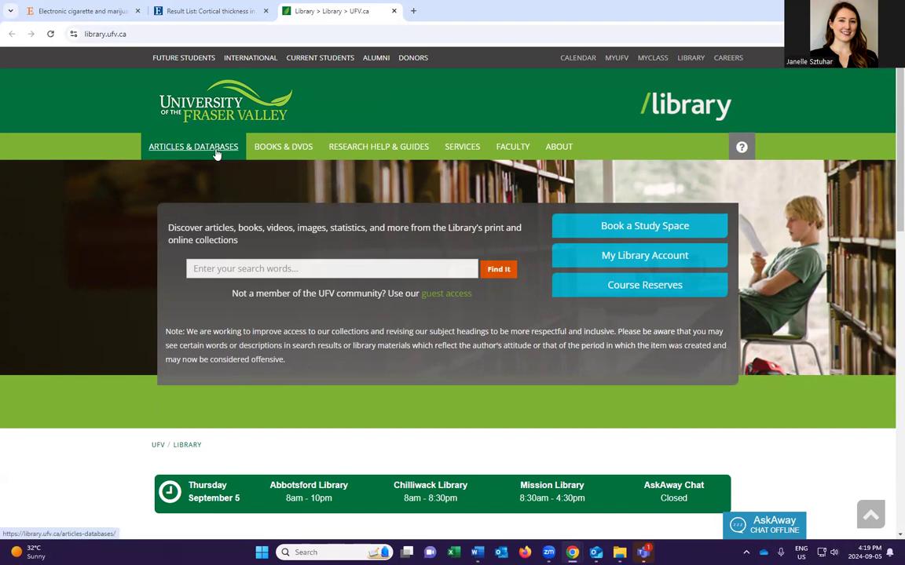
Step: Go to Articles & Databases from the library homepage's top navigation
{"action": "left_click", "coordinate": [194, 148]}
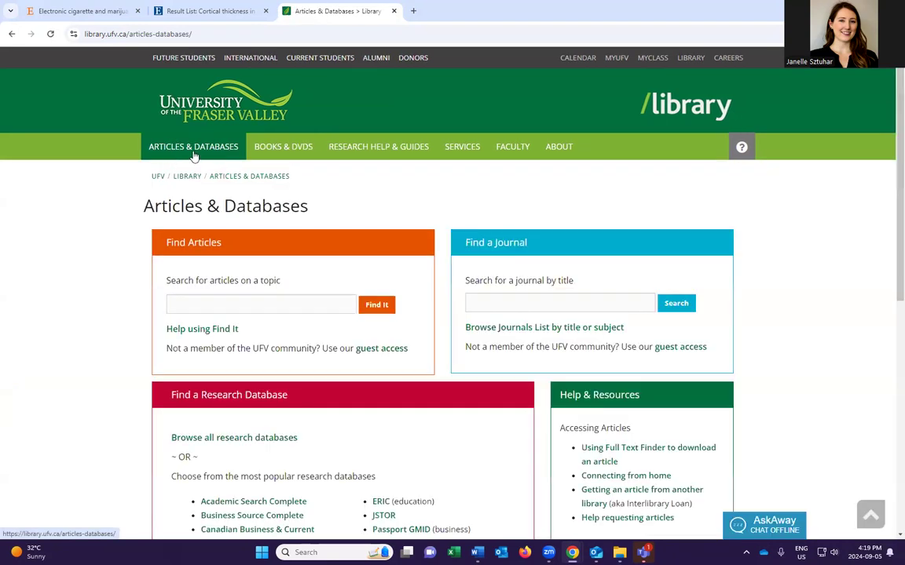
{"action": "mouse_move", "coordinate": [460, 286]}
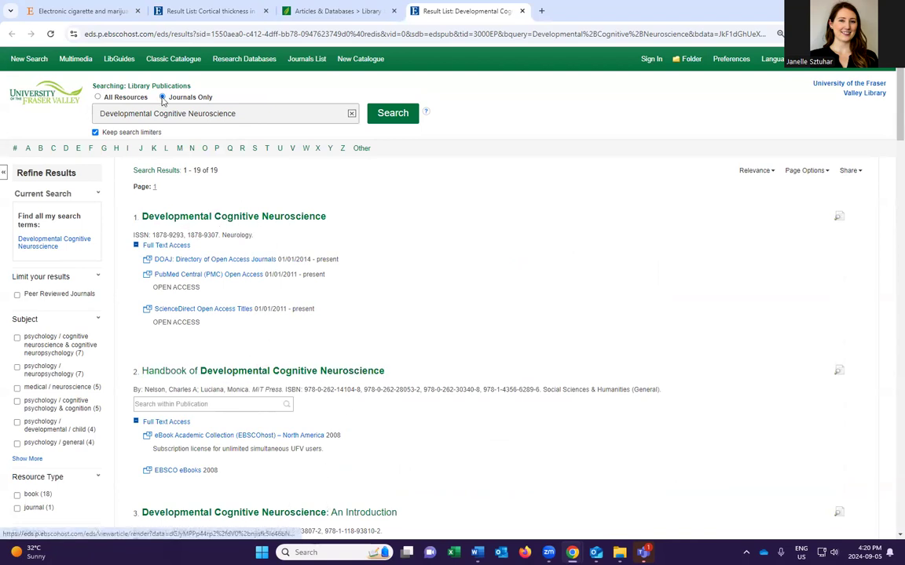
{"action": "mouse_move", "coordinate": [232, 217]}
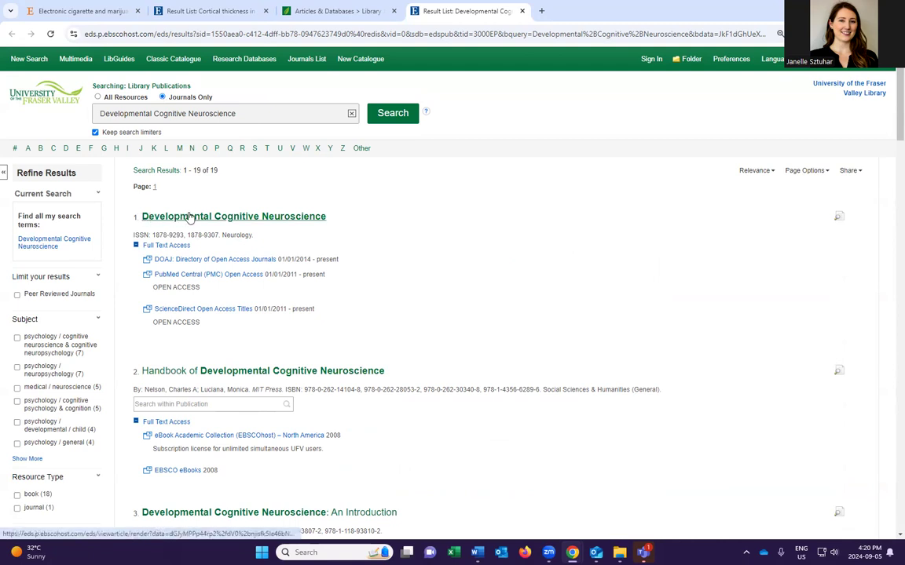
{"action": "mouse_move", "coordinate": [232, 217]}
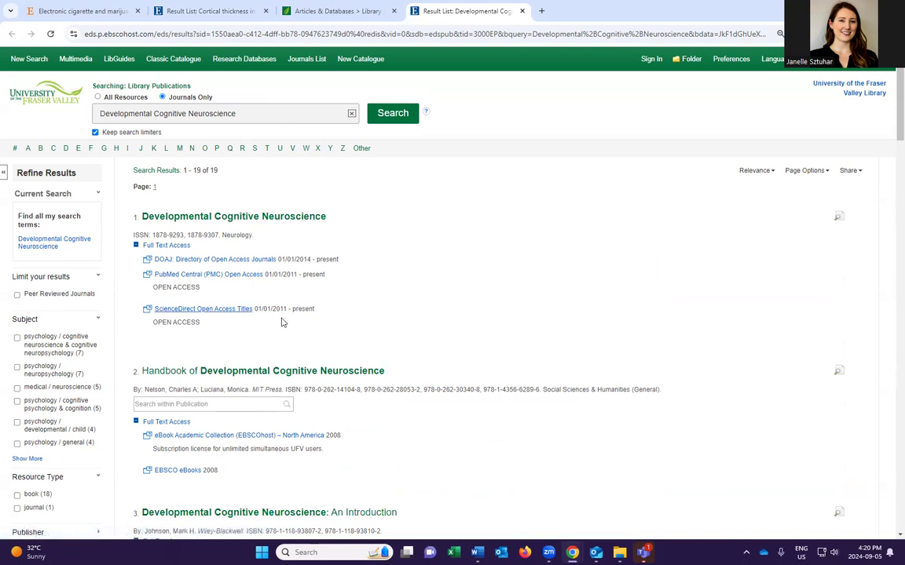
{"action": "mouse_move", "coordinate": [274, 308]}
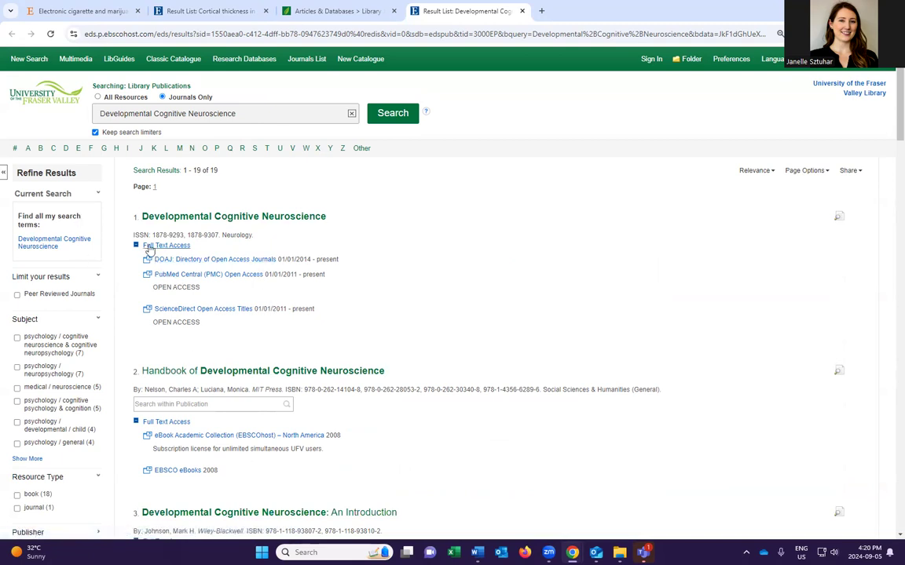
Step: Check Full Text Access coverage from 01/01/2014, then go to the journal's ScienceDirect page
{"action": "left_click", "coordinate": [167, 245]}
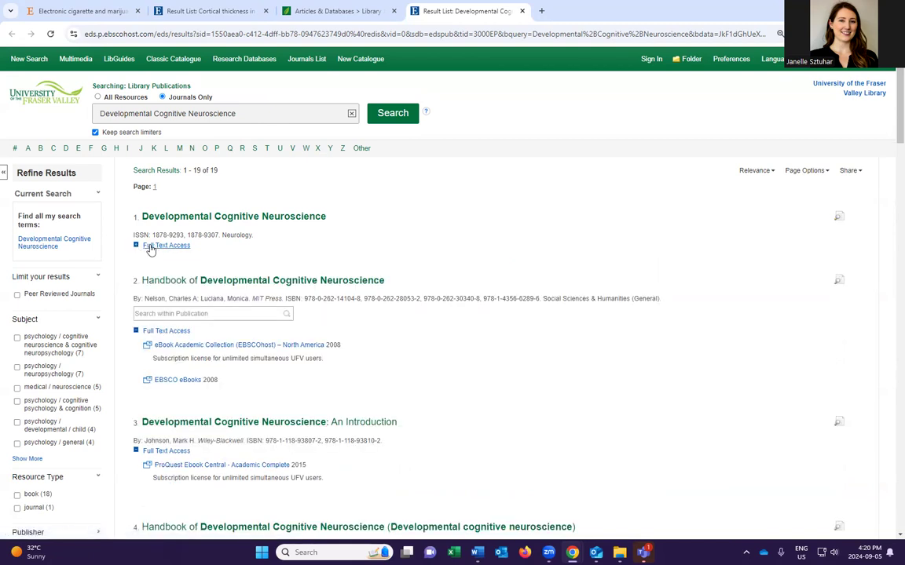
{"action": "left_click", "coordinate": [166, 245]}
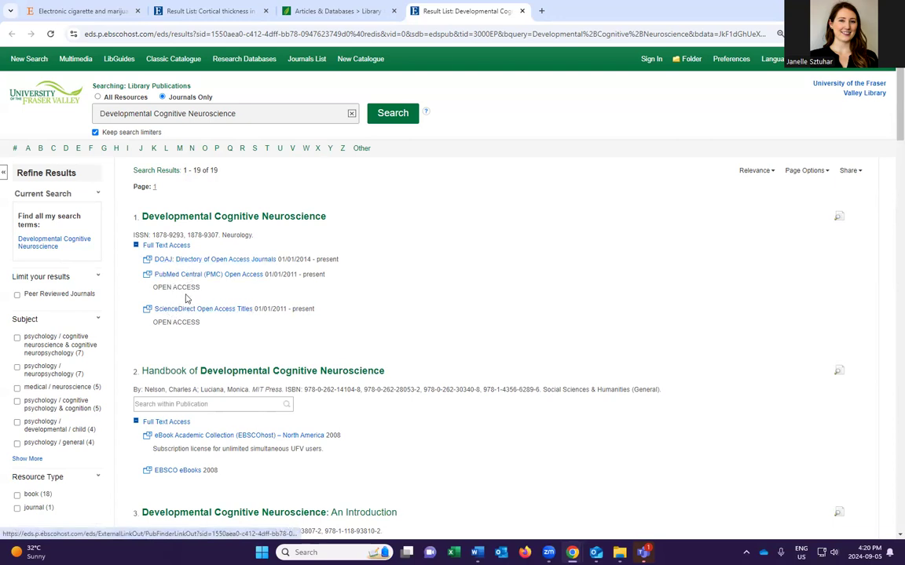
{"action": "mouse_move", "coordinate": [264, 298]}
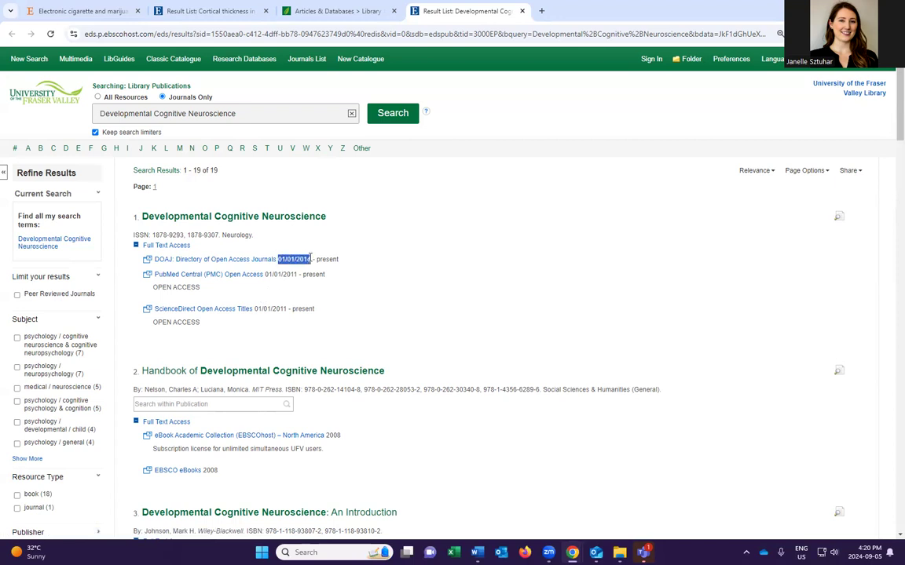
{"action": "left_click_drag", "start_coordinate": [280, 259], "coordinate": [331, 259]}
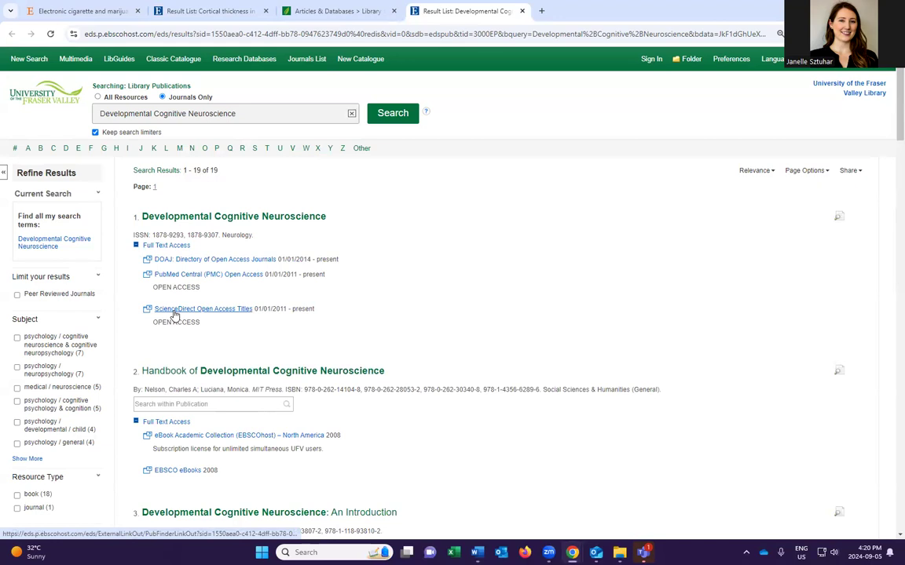
{"action": "left_click", "coordinate": [203, 307]}
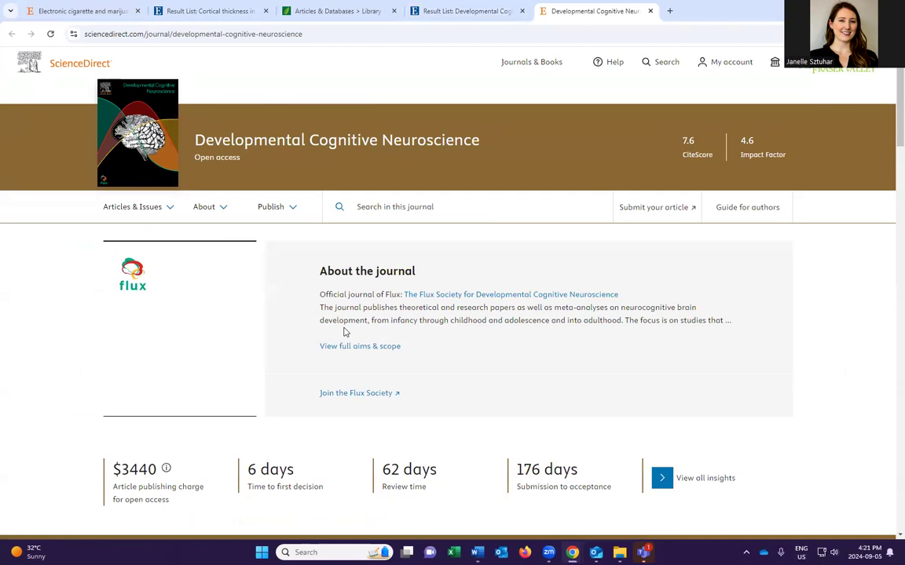
{"action": "mouse_move", "coordinate": [383, 531]}
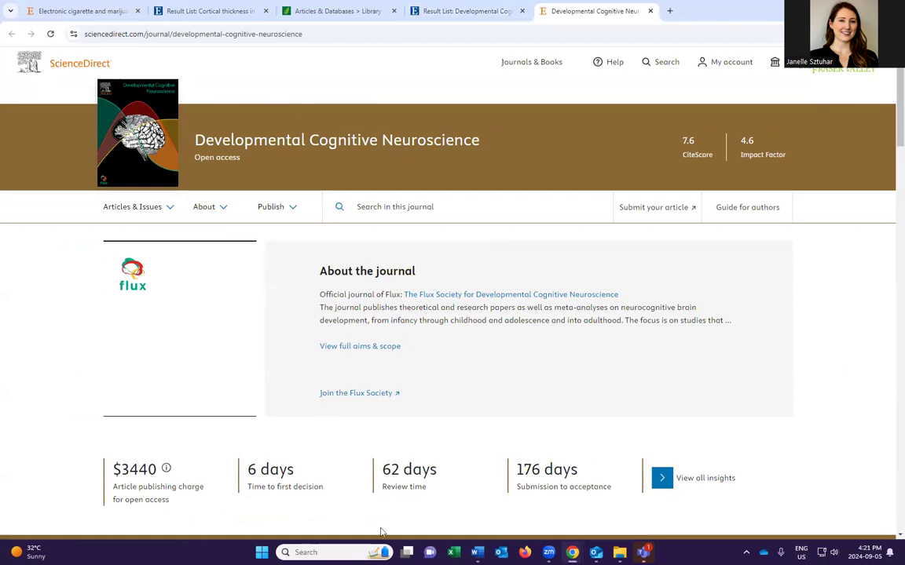
{"action": "mouse_move", "coordinate": [364, 242]}
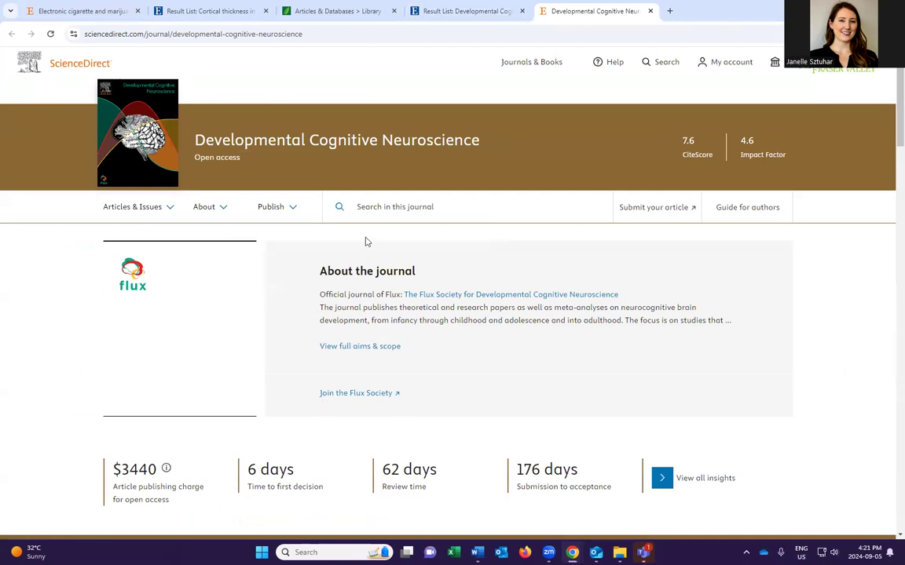
Step: Reach the journal's All issues listing via Articles & Issues
{"action": "left_click", "coordinate": [204, 207]}
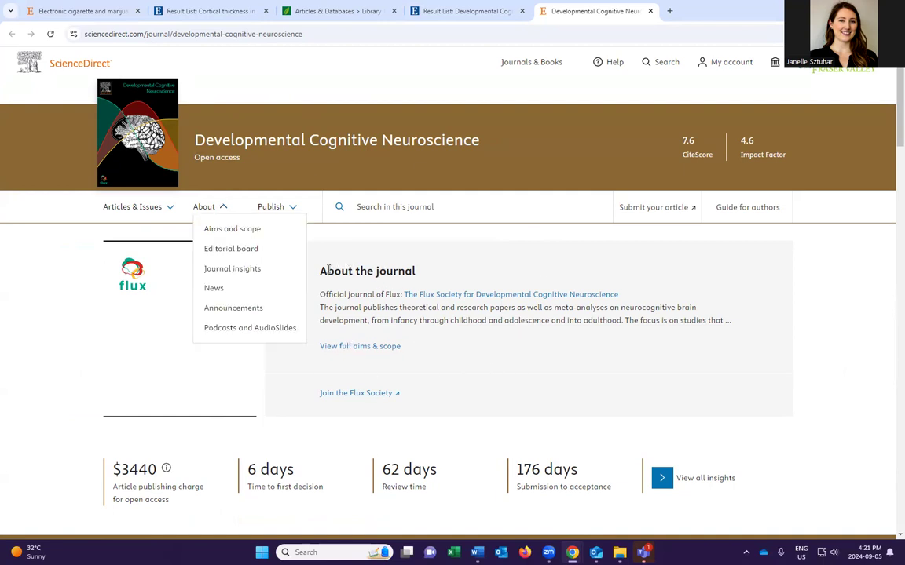
{"action": "left_click", "coordinate": [132, 207]}
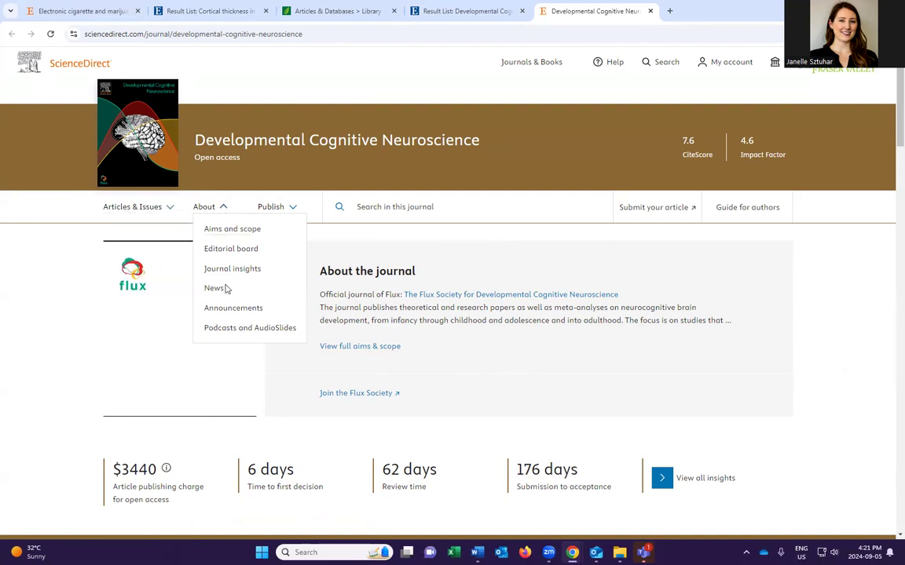
{"action": "left_click", "coordinate": [132, 207]}
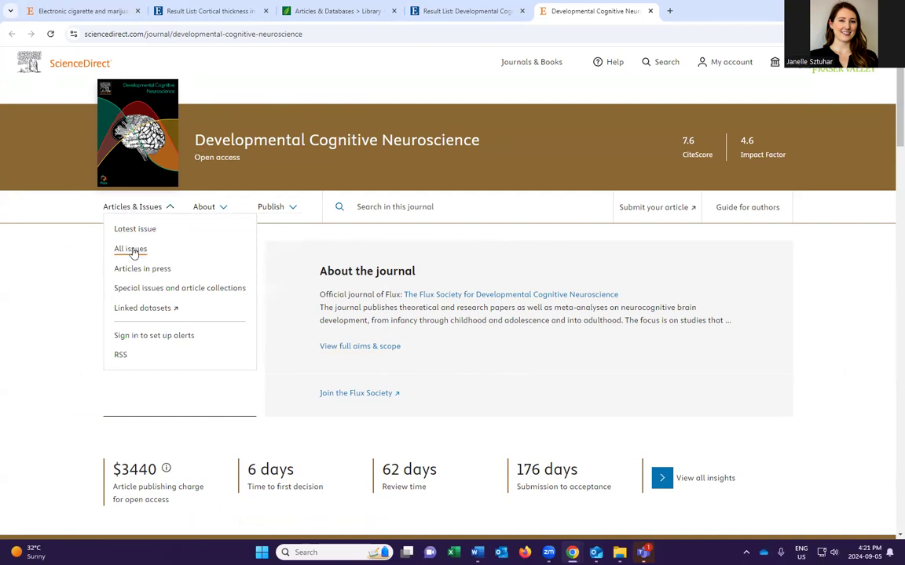
{"action": "mouse_move", "coordinate": [135, 230]}
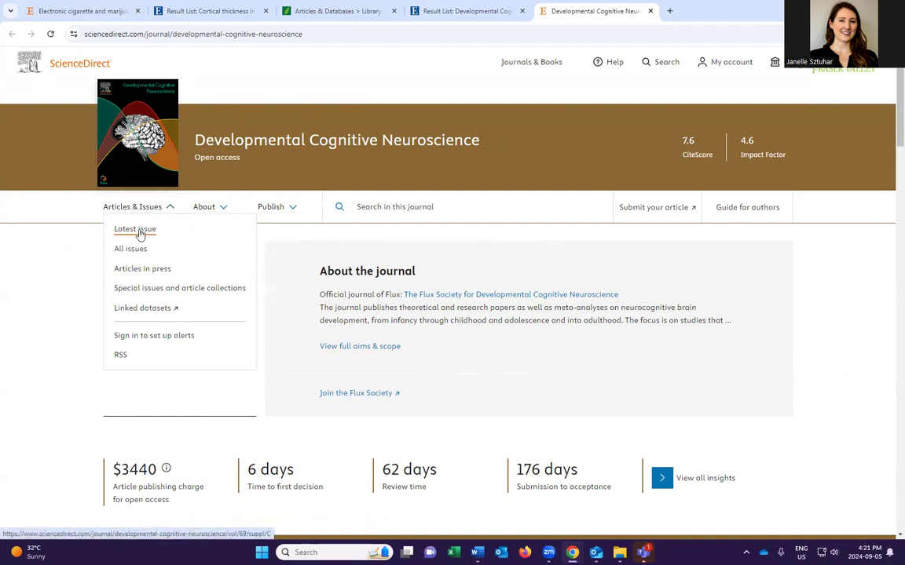
{"action": "left_click", "coordinate": [130, 249]}
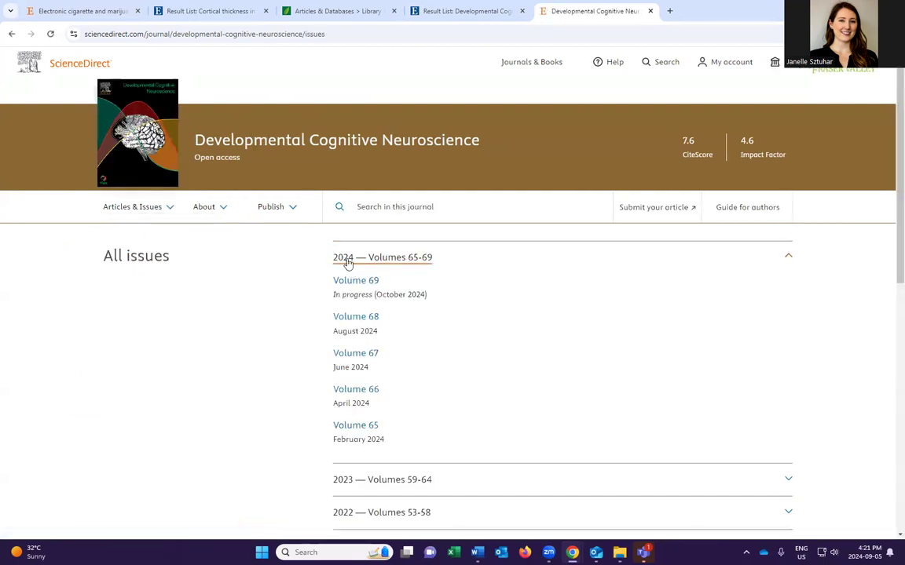
{"action": "mouse_move", "coordinate": [343, 262]}
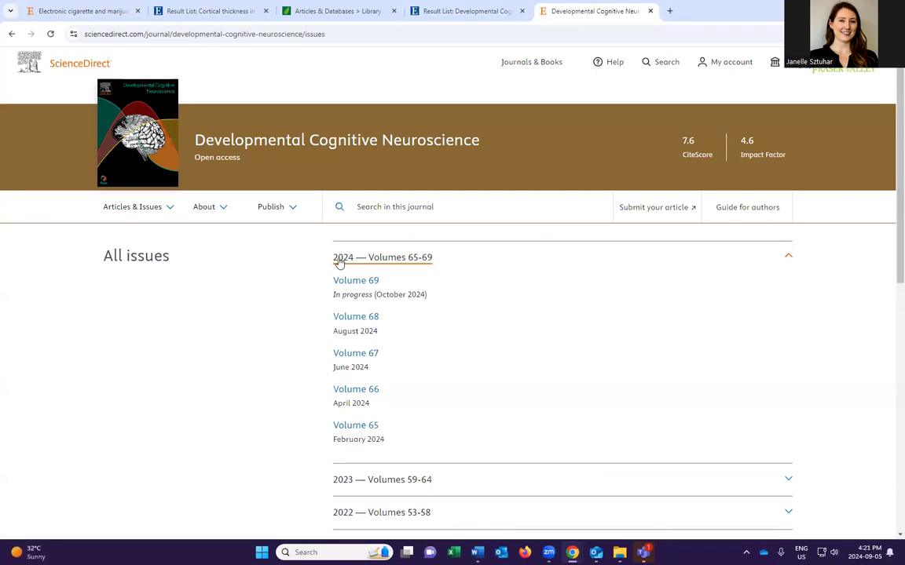
Step: Expand the '2015 — Volumes 11–16' group in the issues list
{"action": "scroll", "scroll_direction": "down", "scroll_amount": 3}
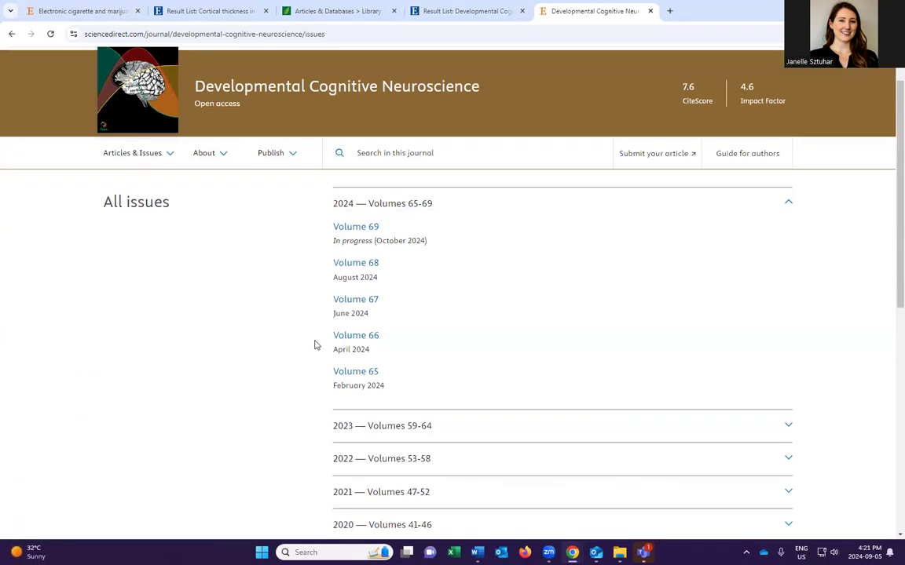
{"action": "scroll", "scroll_direction": "down", "scroll_amount": 3}
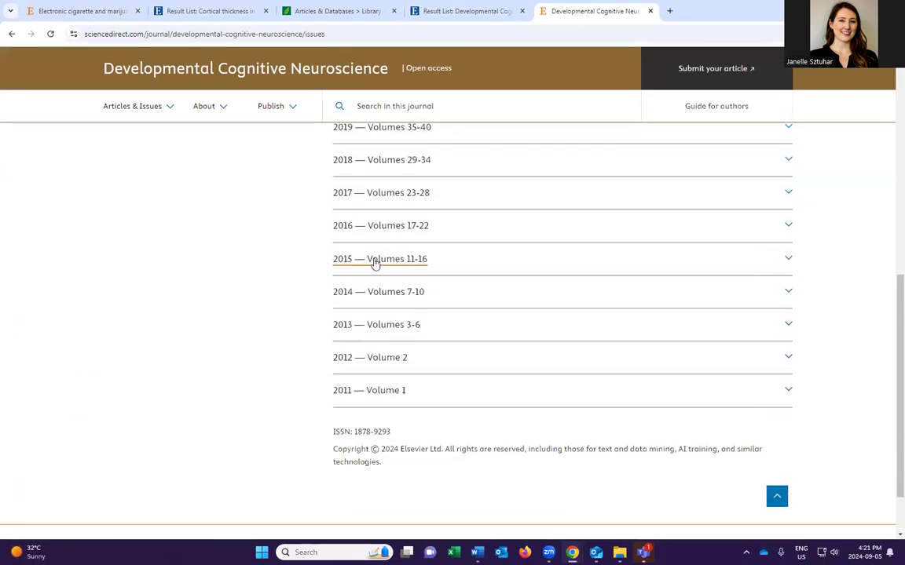
{"action": "left_click", "coordinate": [380, 257]}
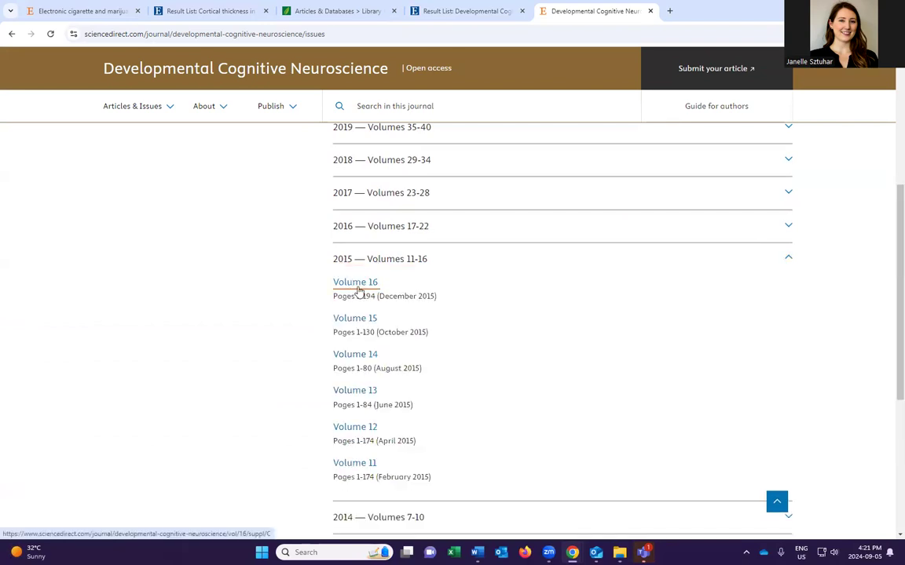
Step: View Volume 16 (December 2015) contents down to the cortical thickness article, pages 101–109
{"action": "left_click", "coordinate": [355, 283]}
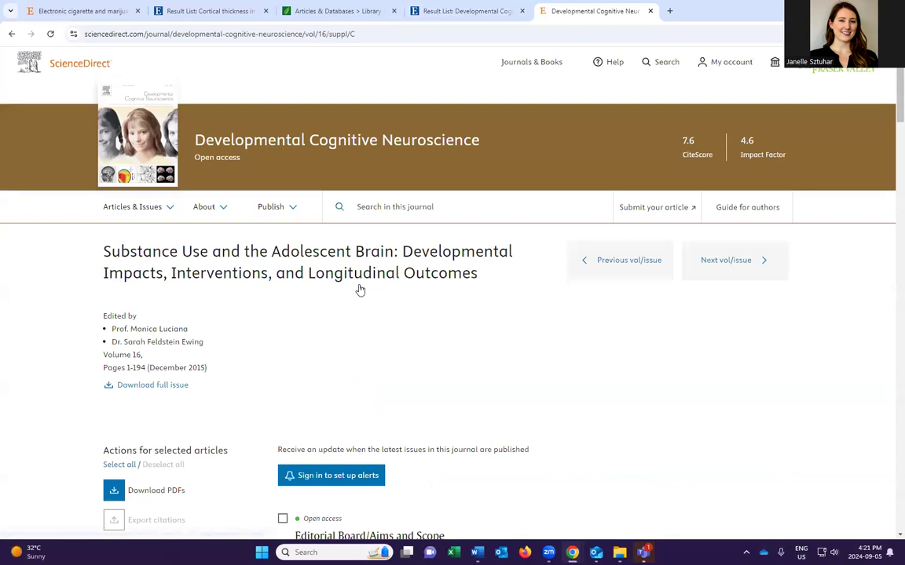
{"action": "mouse_move", "coordinate": [409, 383]}
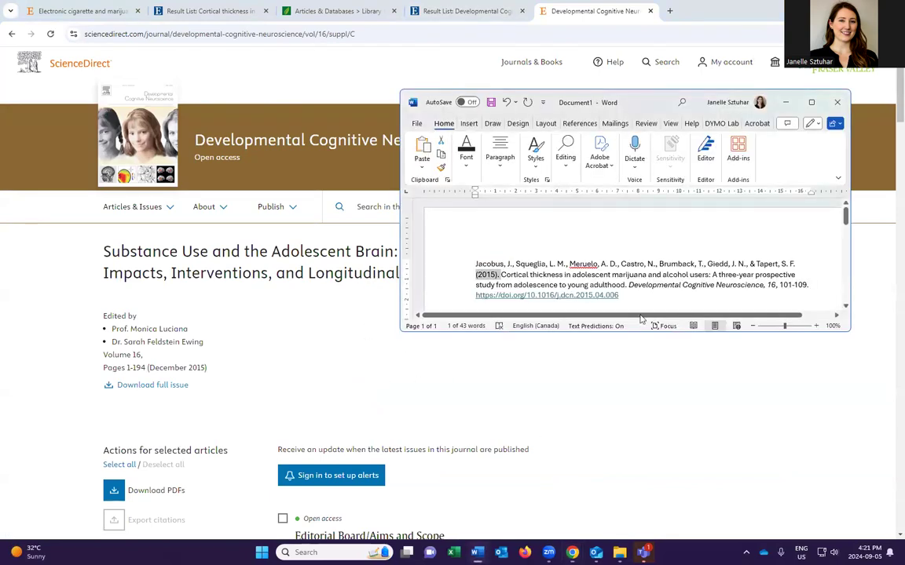
{"action": "double_click", "coordinate": [791, 284]}
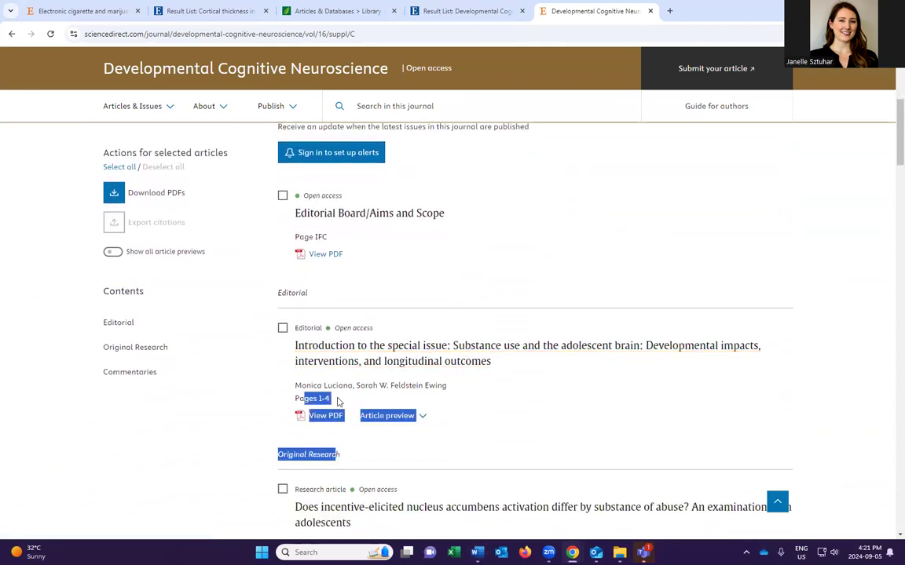
{"action": "scroll", "scroll_direction": "down", "scroll_amount": 3}
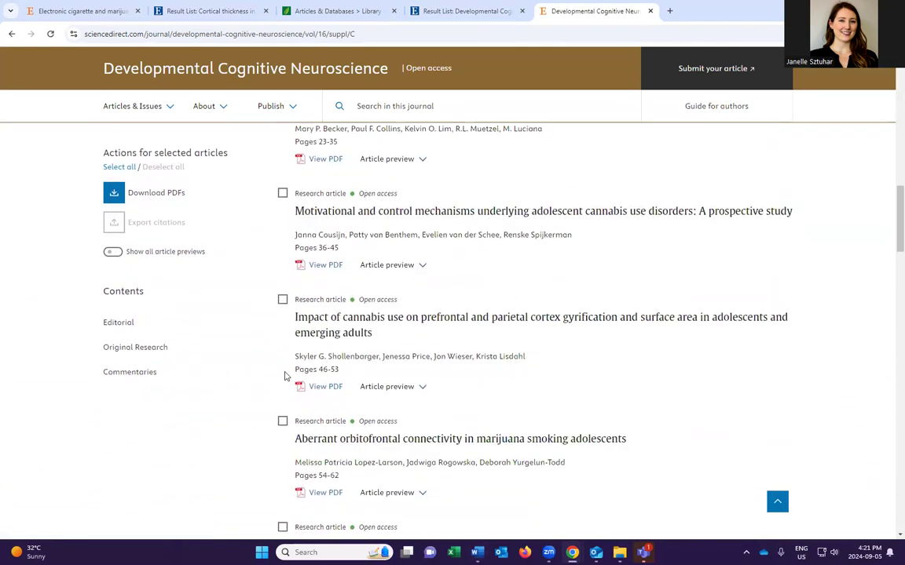
{"action": "scroll", "scroll_direction": "down", "scroll_amount": 3}
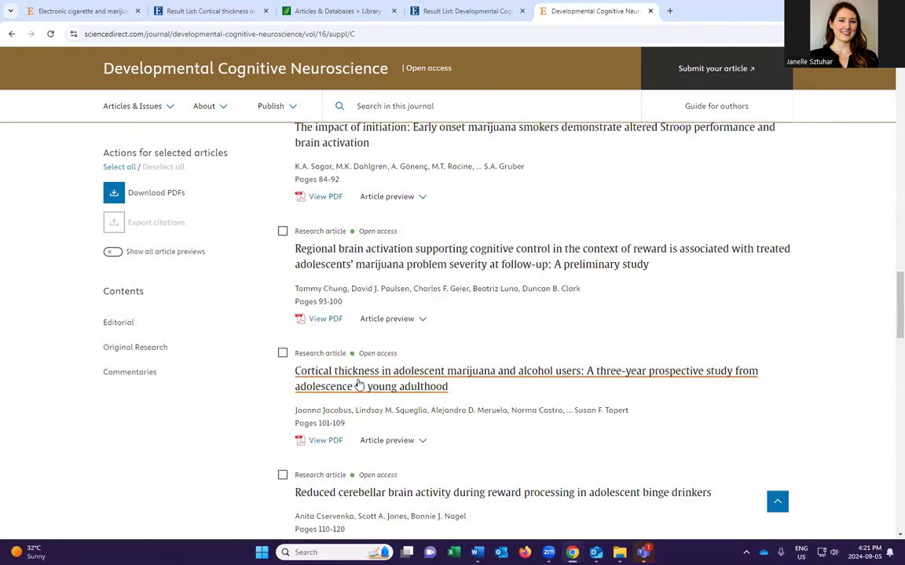
Step: View the cortical thickness article's ScienceDirect page, then return to the EBSCO Result List
{"action": "left_click", "coordinate": [525, 371]}
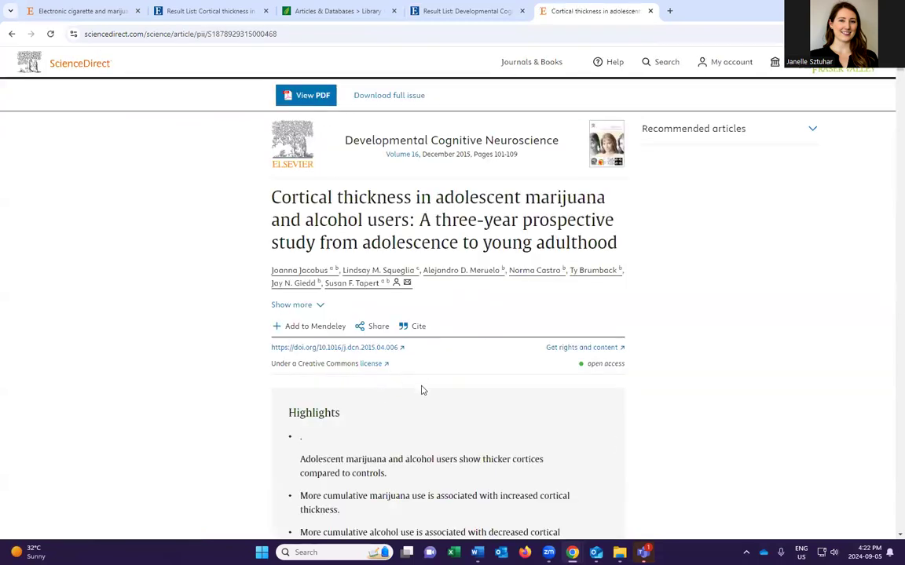
{"action": "scroll", "scroll_direction": "down", "scroll_amount": 3}
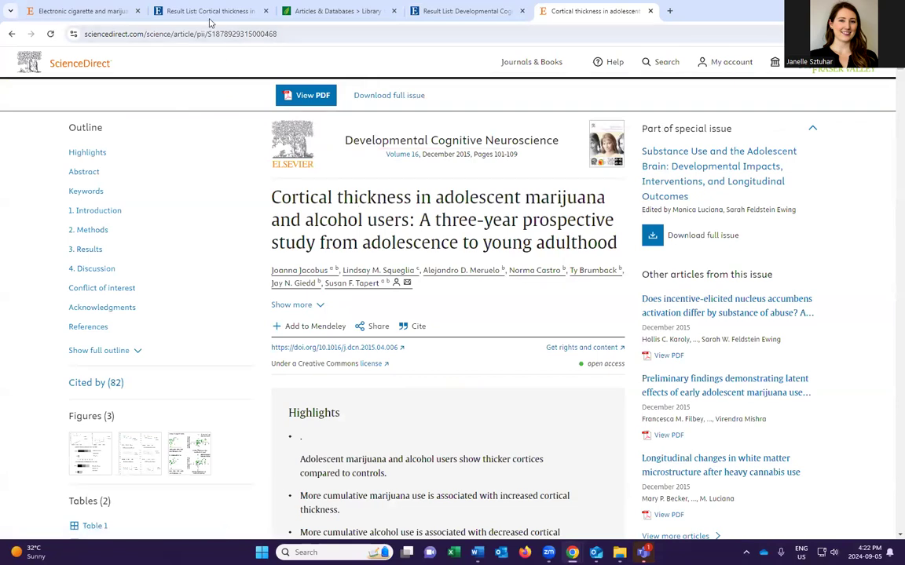
{"action": "left_click", "coordinate": [207, 11]}
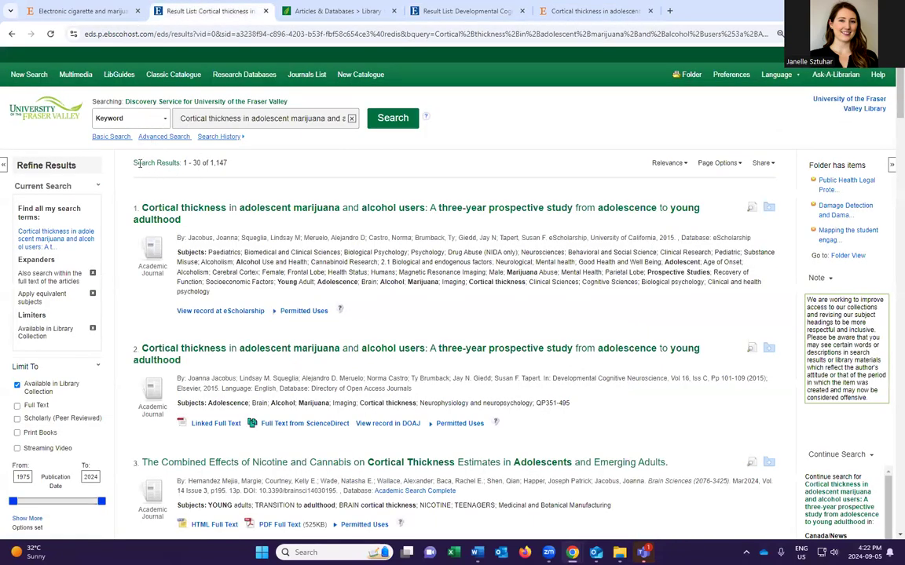
Step: Close the leftover tabs and search the library for DOI 10.1016/j.dcn.2015.04.006, returning 7 results
{"action": "left_click", "coordinate": [337, 11]}
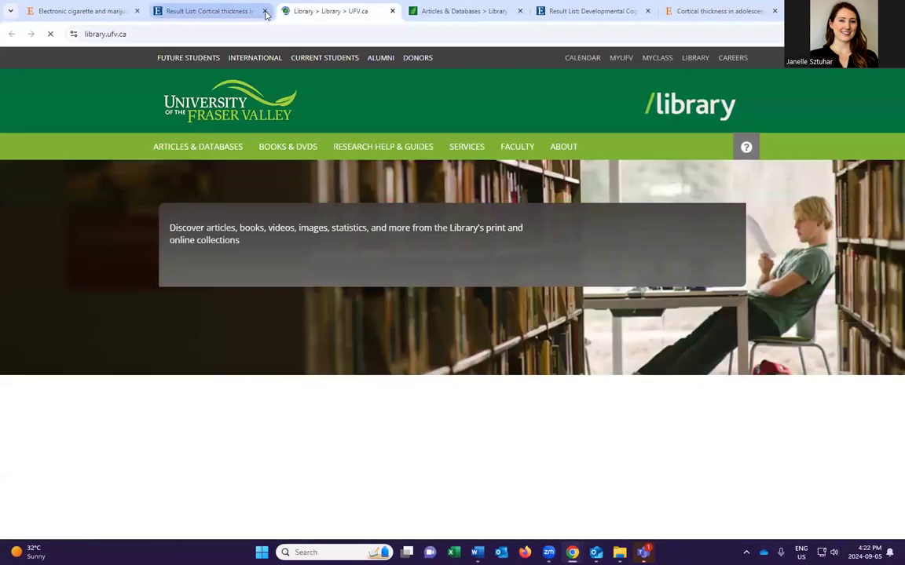
{"action": "left_click", "coordinate": [266, 14]}
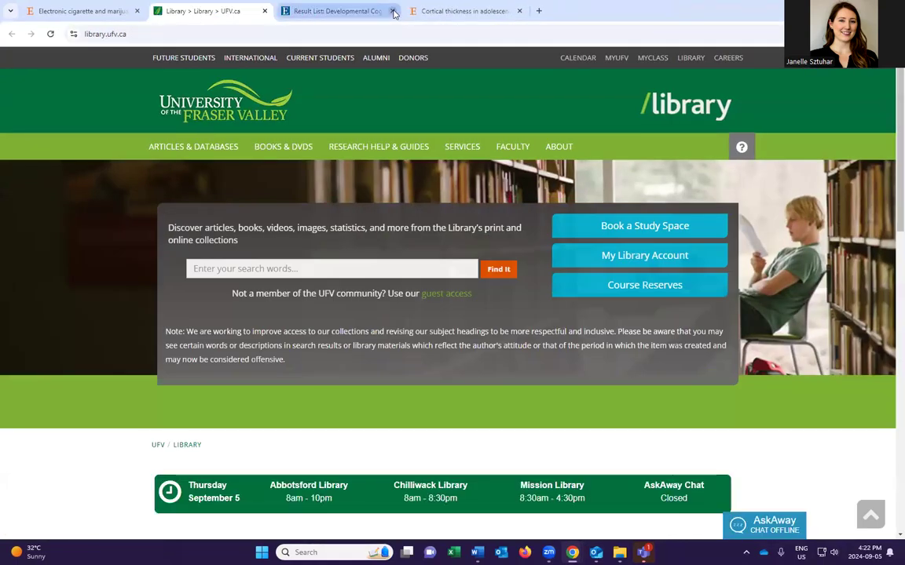
{"action": "left_click", "coordinate": [393, 11]}
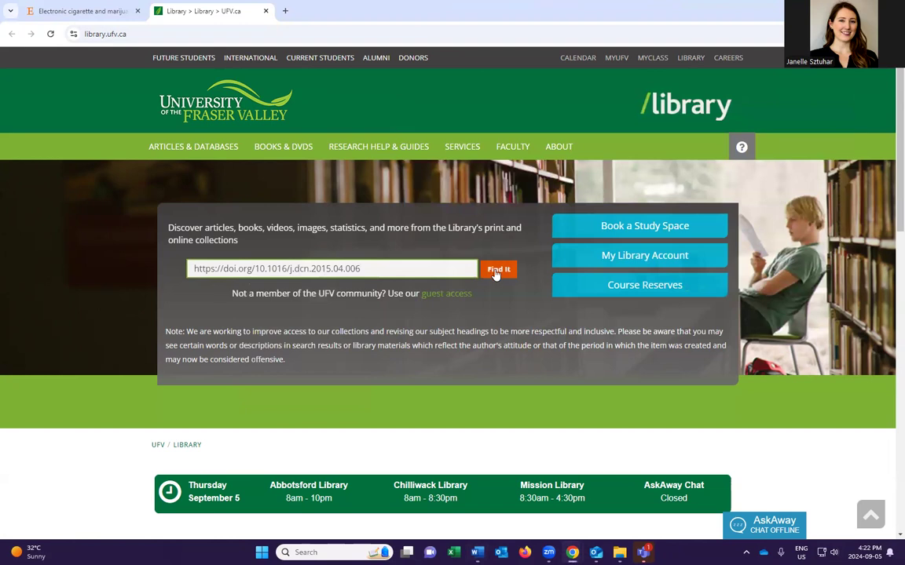
{"action": "left_click", "coordinate": [499, 269]}
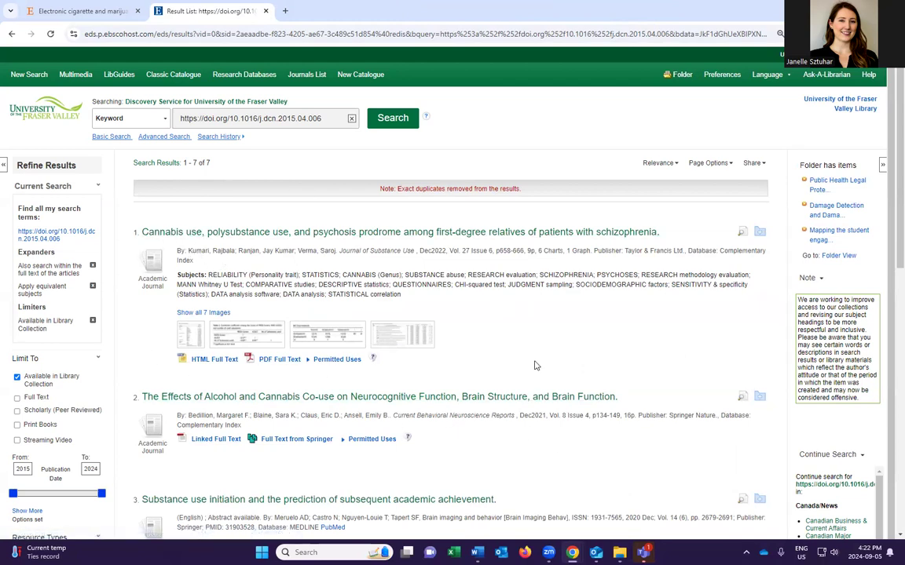
{"action": "mouse_move", "coordinate": [511, 371]}
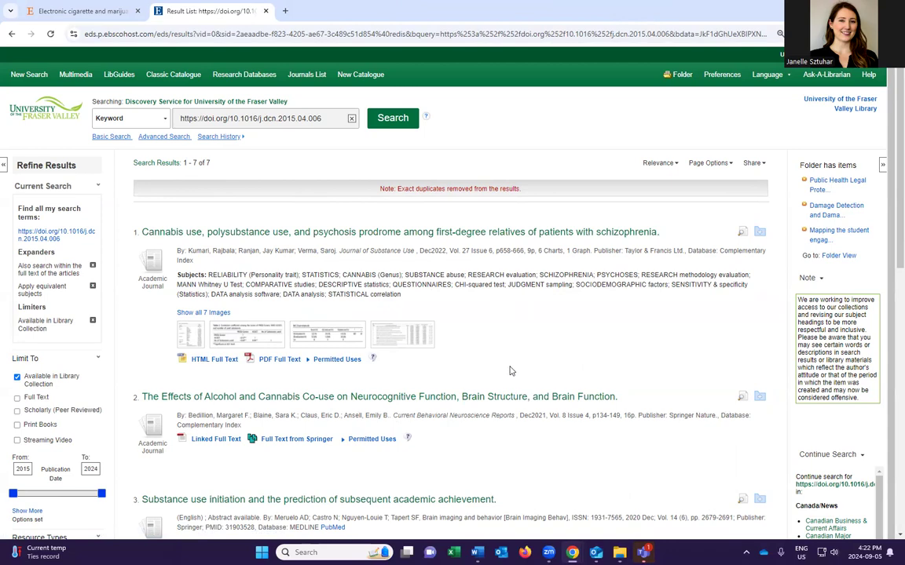
Step: Scroll to results 6 and 7, the cortical thickness article, at the list's end
{"action": "scroll", "scroll_direction": "down", "scroll_amount": 3}
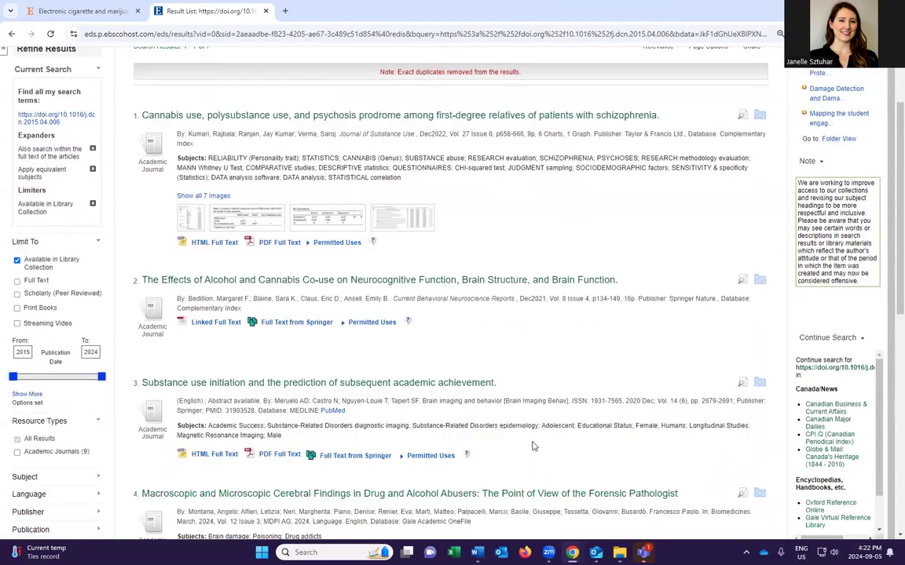
{"action": "scroll", "scroll_direction": "down", "scroll_amount": 3}
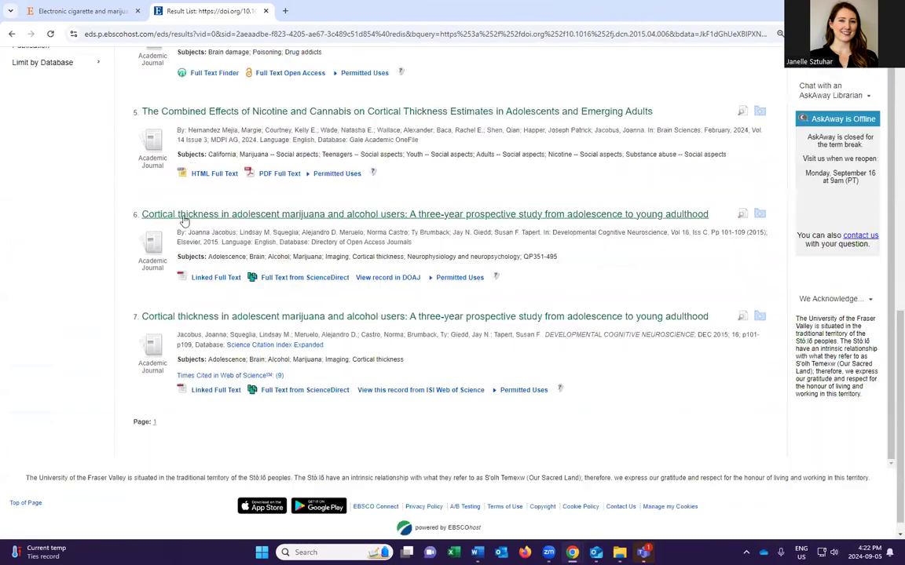
{"action": "mouse_move", "coordinate": [333, 215]}
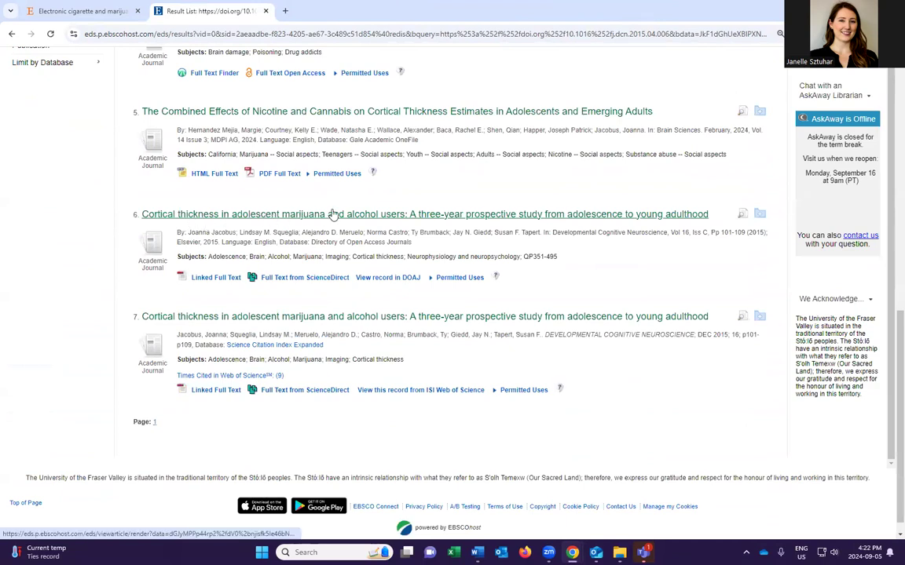
{"action": "mouse_move", "coordinate": [575, 223]}
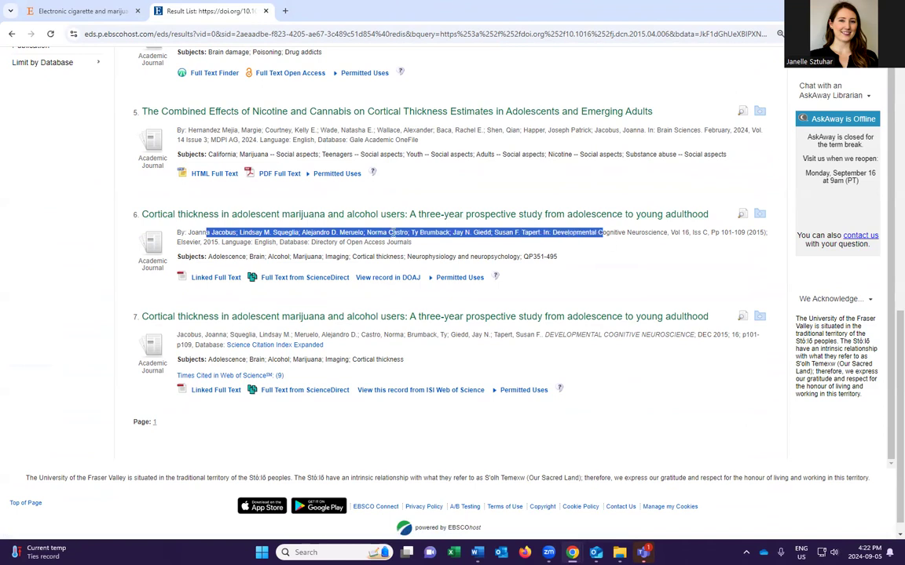
Step: Load result 6's cortical thickness article on ScienceDirect, retrying past the connection error
{"action": "left_click", "coordinate": [305, 276]}
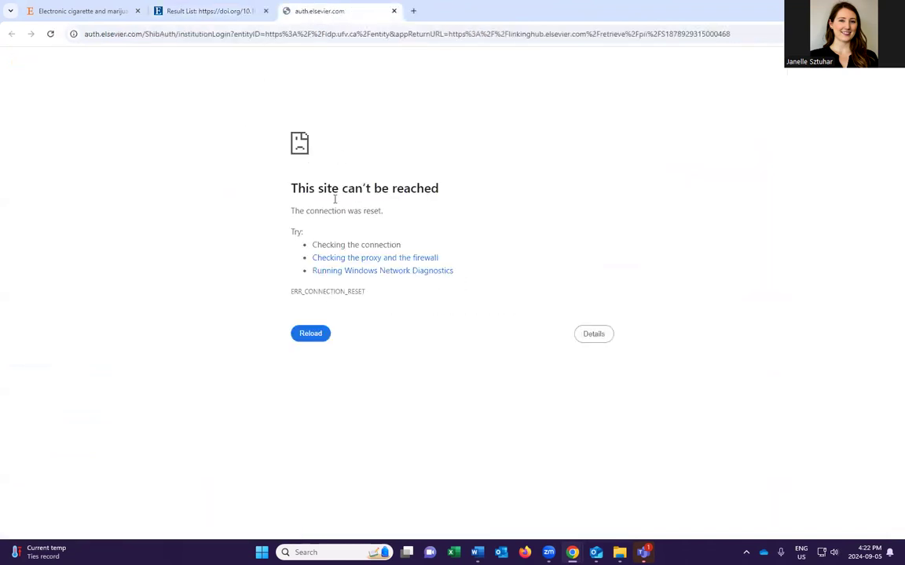
{"action": "left_click", "coordinate": [311, 333]}
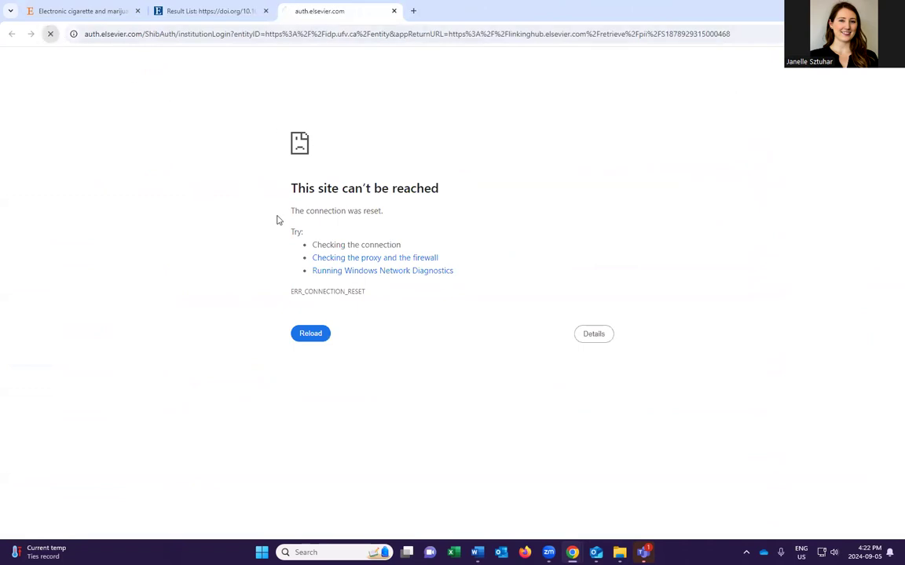
{"action": "left_click", "coordinate": [311, 332]}
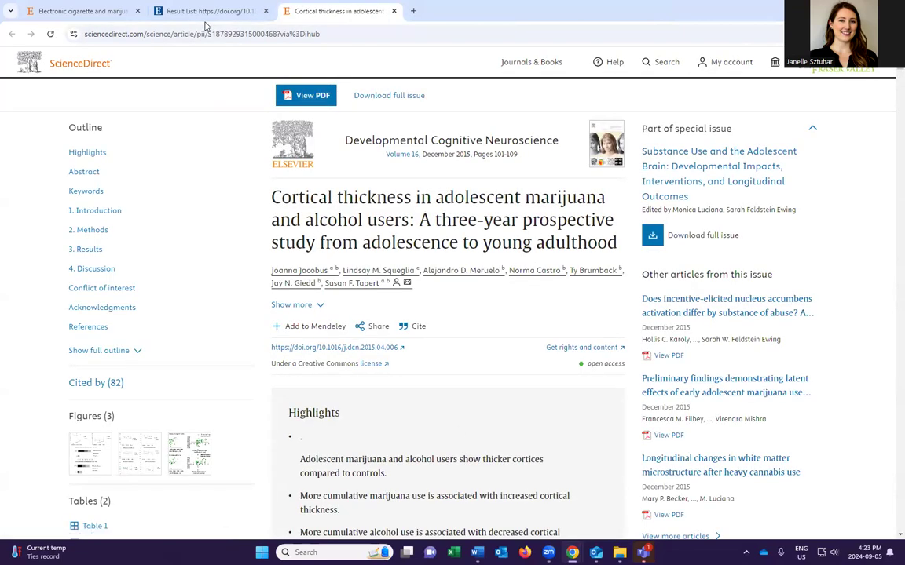
Step: Return to the library's DOI search results list
{"action": "left_click", "coordinate": [207, 11]}
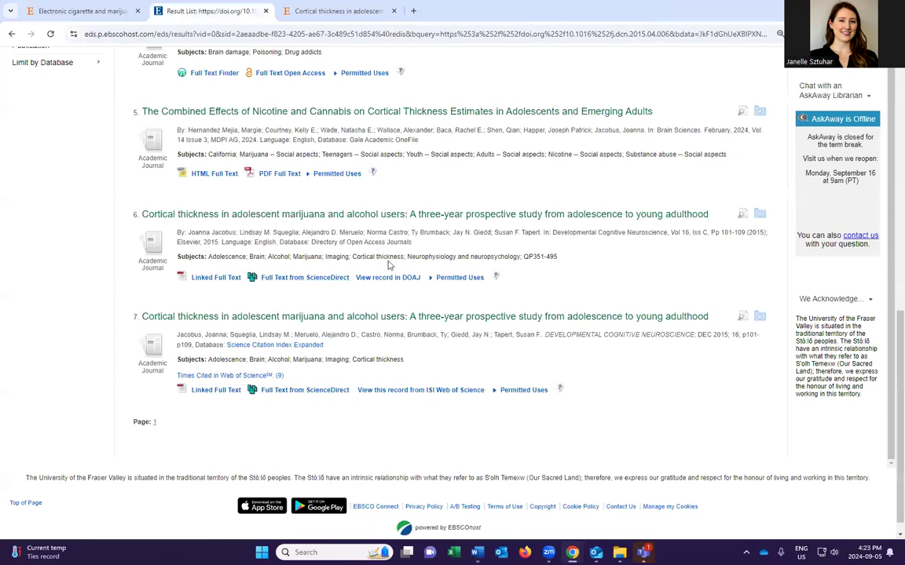
{"action": "scroll", "scroll_direction": "up", "scroll_amount": 3}
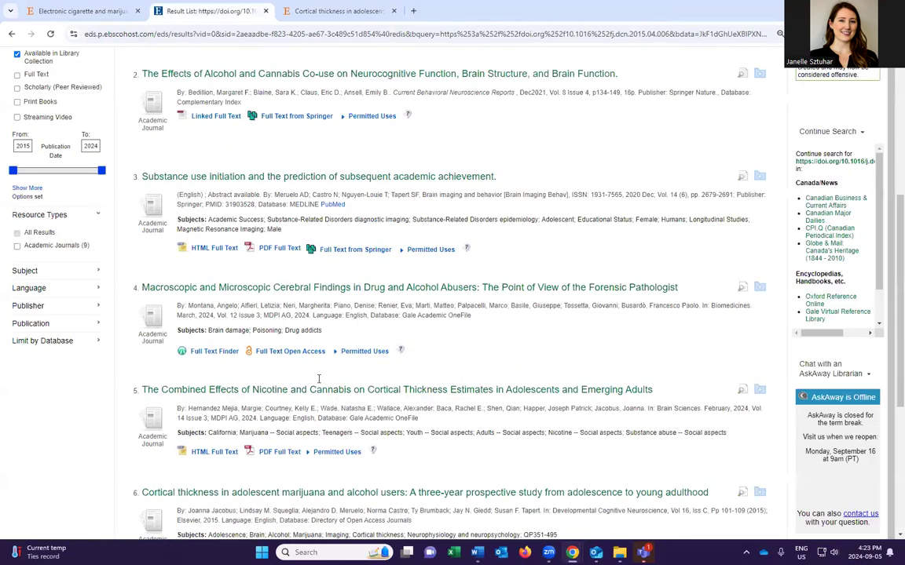